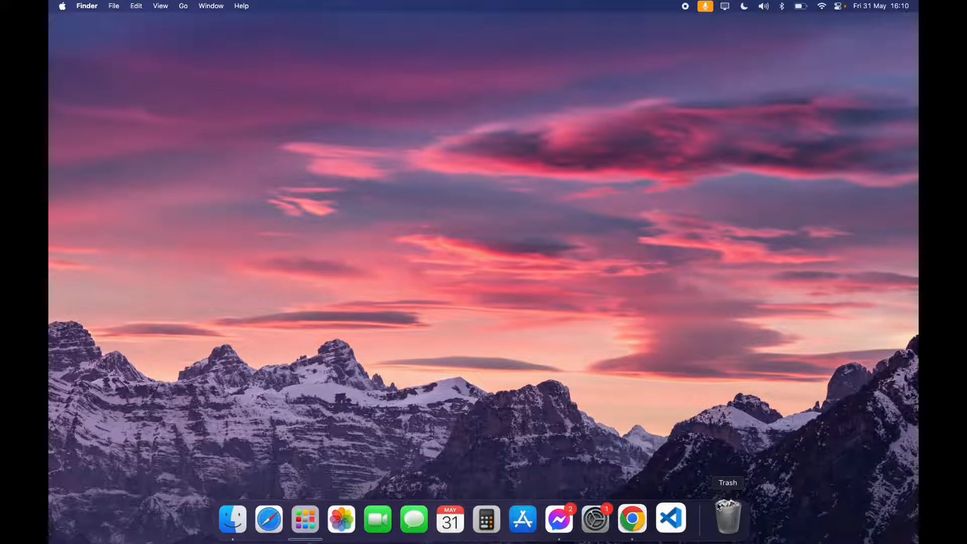
Step: Search Google for 'download steam for mac' from the Chrome address bar
{"action": "left_click", "coordinate": [632, 519]}
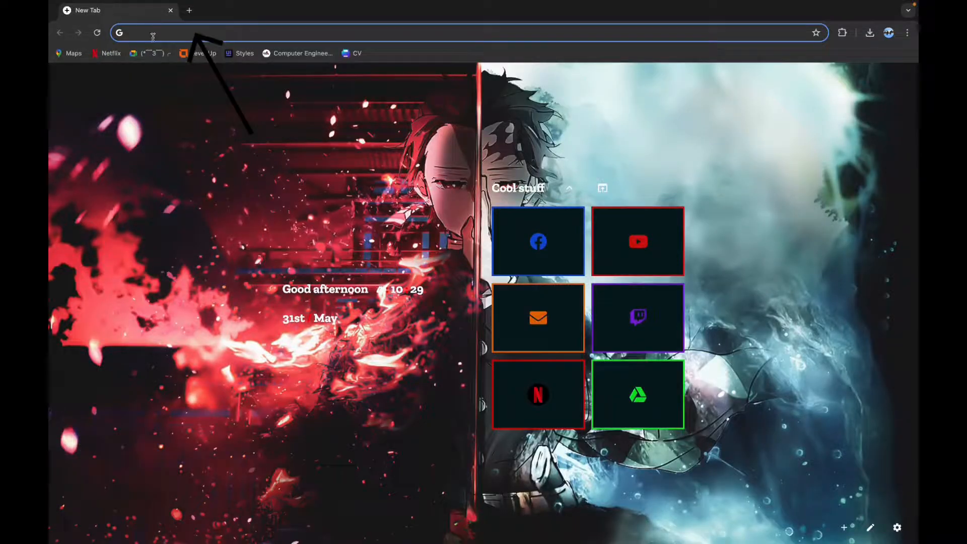
{"action": "type", "text": "download steam for mac"}
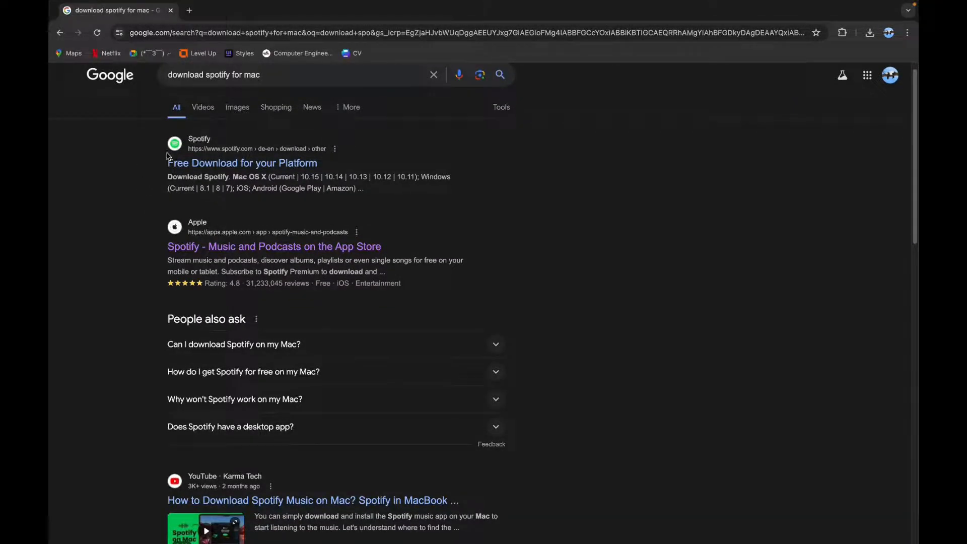
Step: Follow the Spotify 'Free Download for your Platform' result to the official download page
{"action": "left_click", "coordinate": [242, 163]}
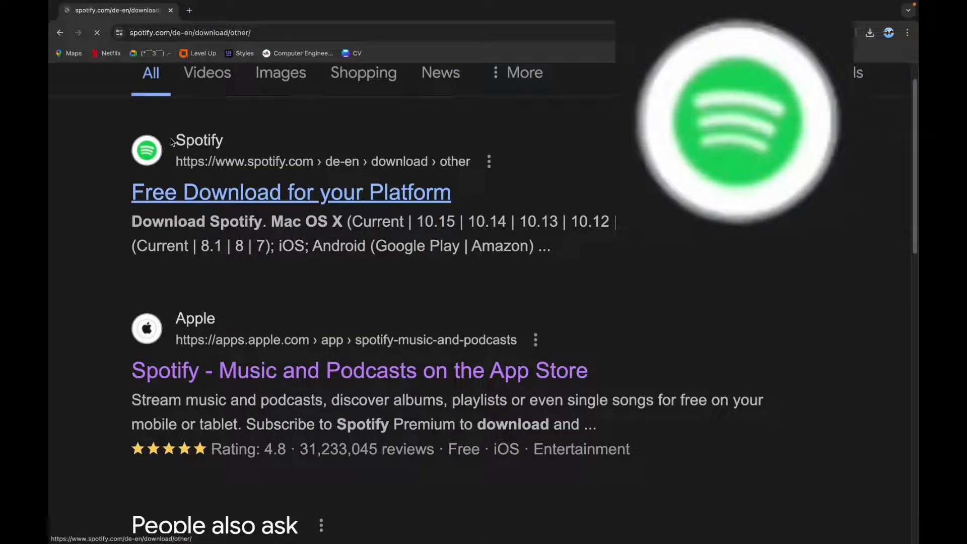
{"action": "left_click", "coordinate": [290, 192]}
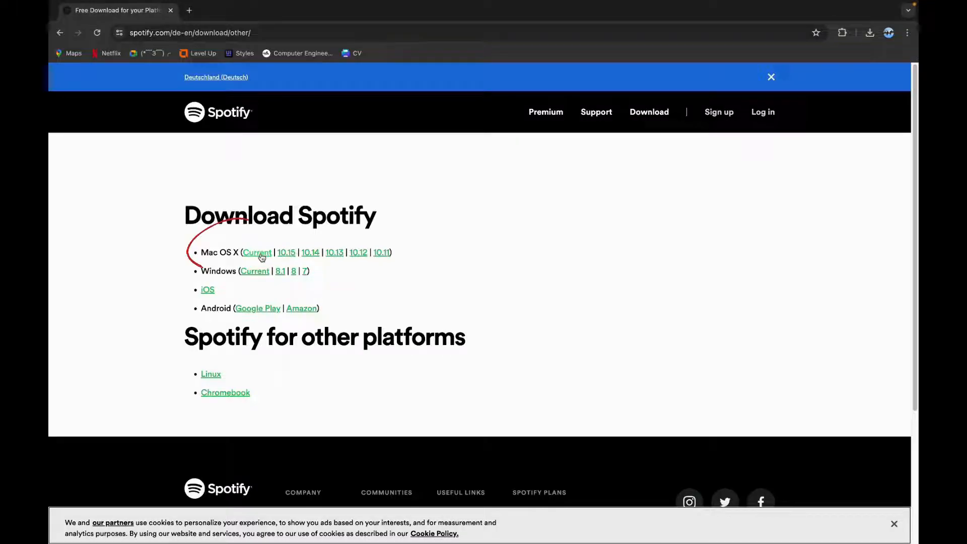
Step: Download the Current Mac OS X installer and launch Install Spotify, confirming the security prompt
{"action": "left_click", "coordinate": [257, 252]}
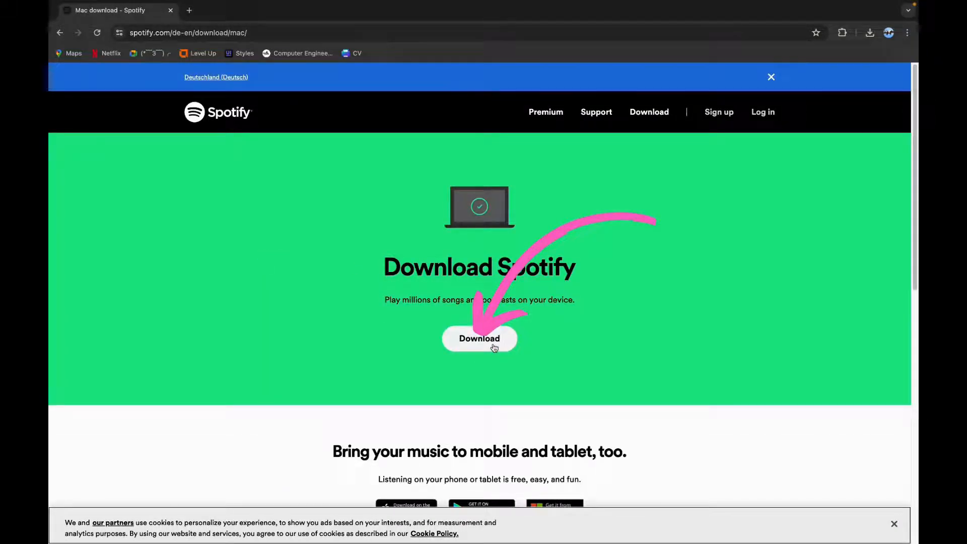
{"action": "left_click", "coordinate": [479, 339]}
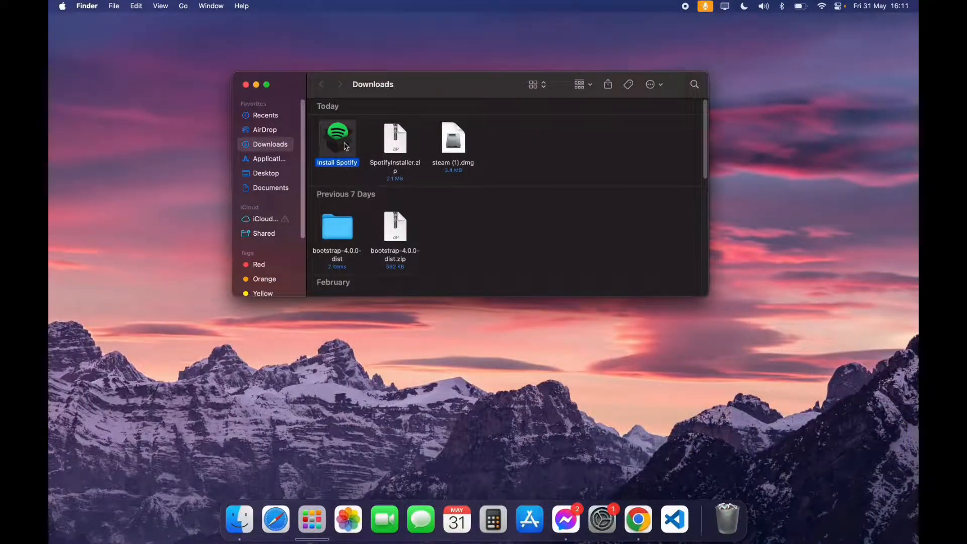
{"action": "double_click", "coordinate": [336, 136]}
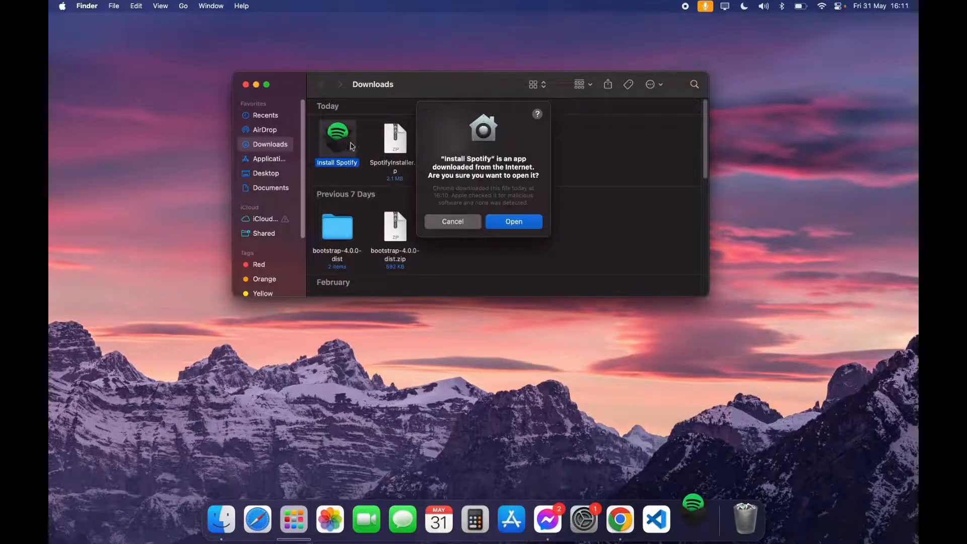
{"action": "left_click", "coordinate": [513, 222]}
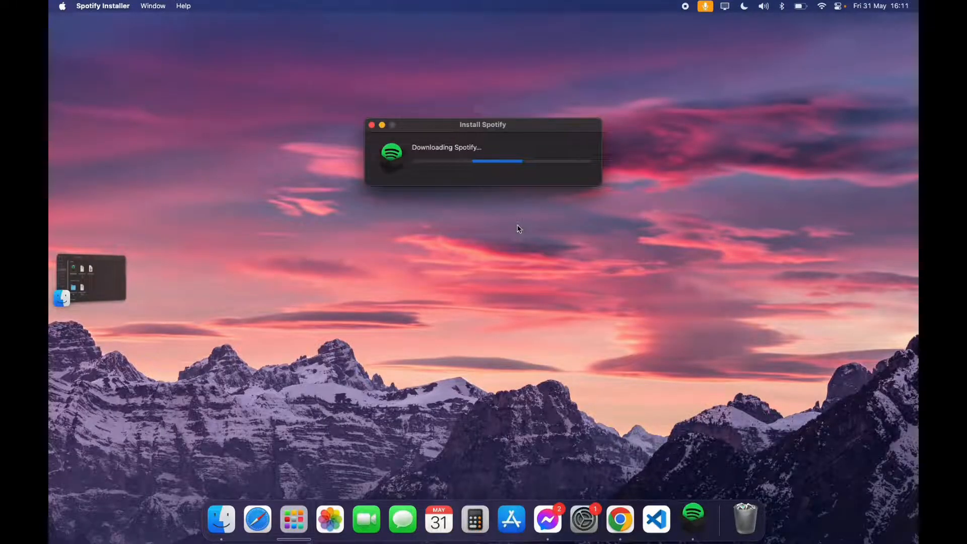